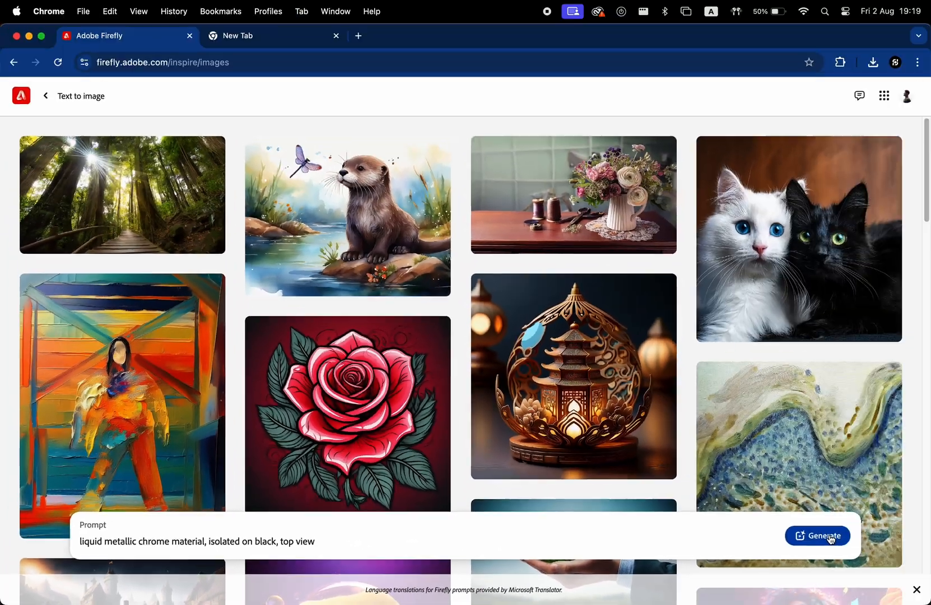
Step: Generate four images from 'liquid metallic chrome material, isolated on black, top view'
click(818, 535)
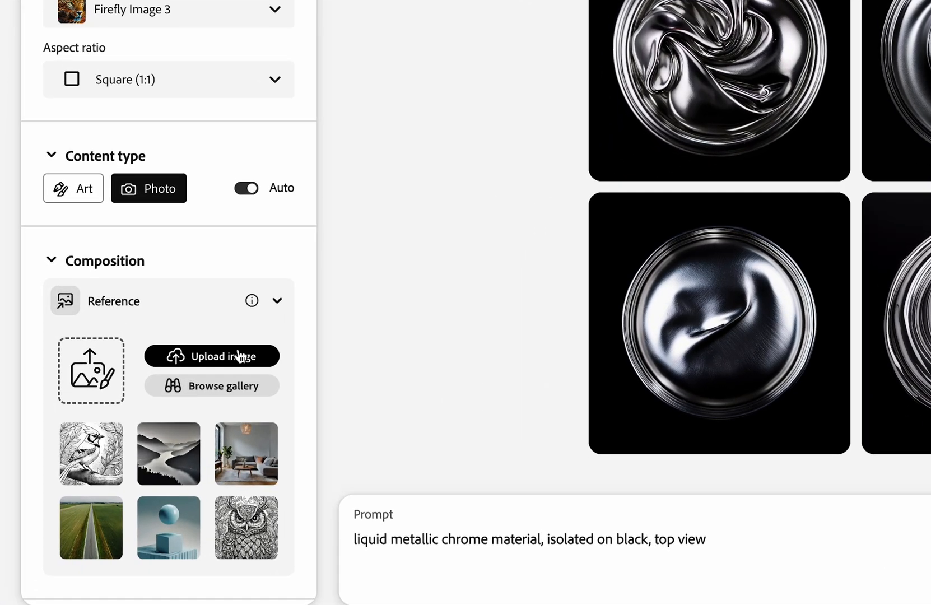
Step: Upload the swoosh logo as composition reference at maximum strength
click(211, 356)
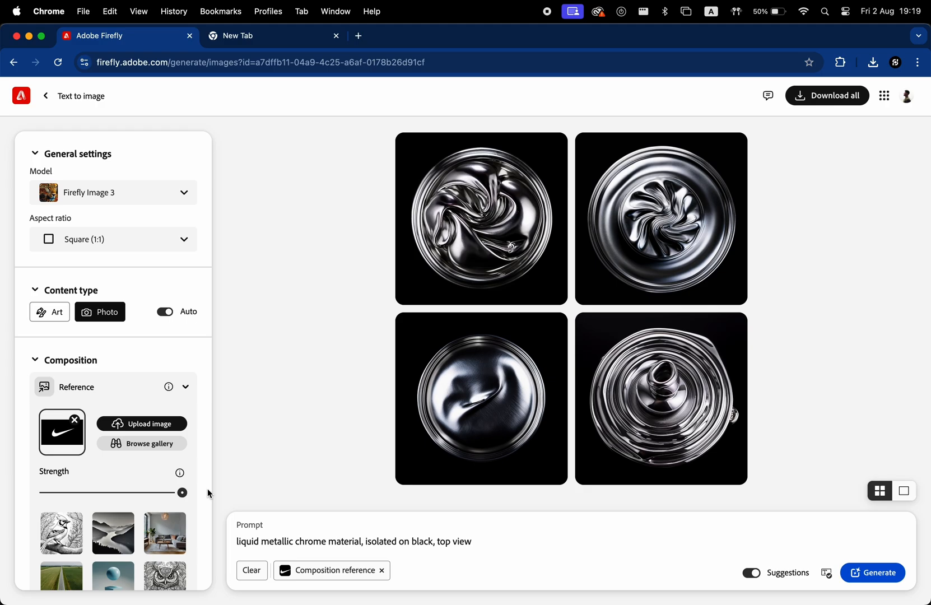
scroll(down, 3)
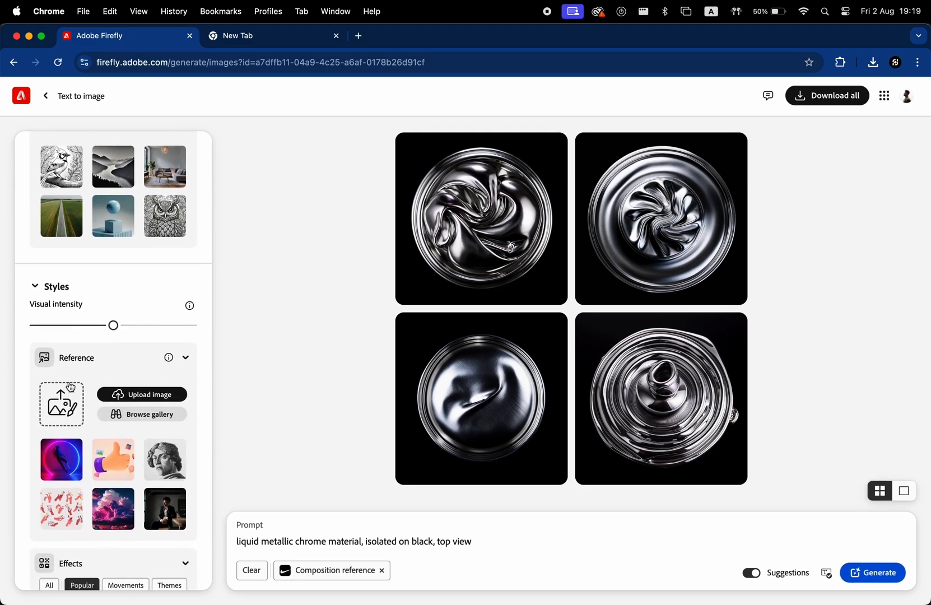
Step: Use the chrome swirl image as style reference at minimum intensity and strength, and regenerate
click(481, 218)
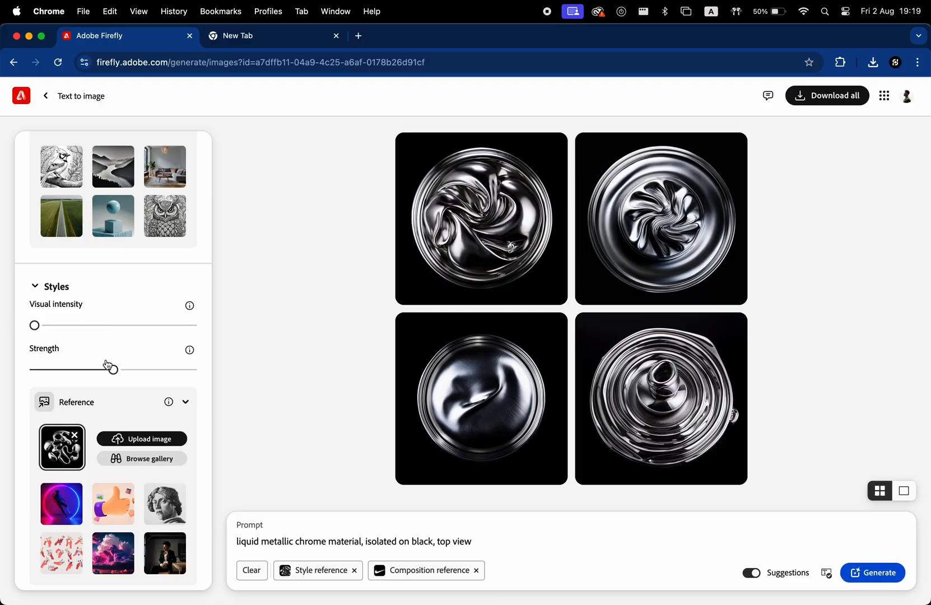
click(872, 572)
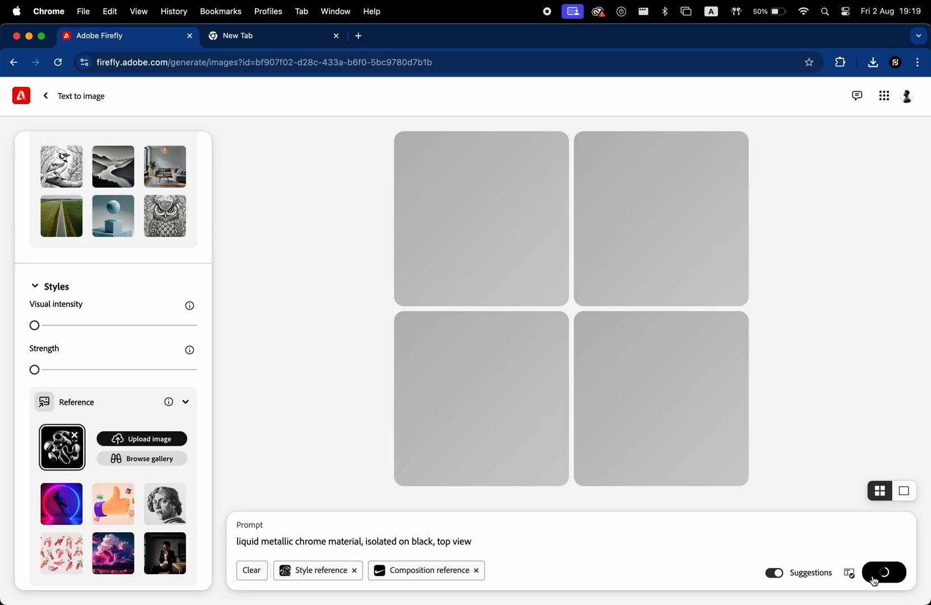
Step: Regenerate for new chrome swoosh variations and enlarge the first one
click(883, 572)
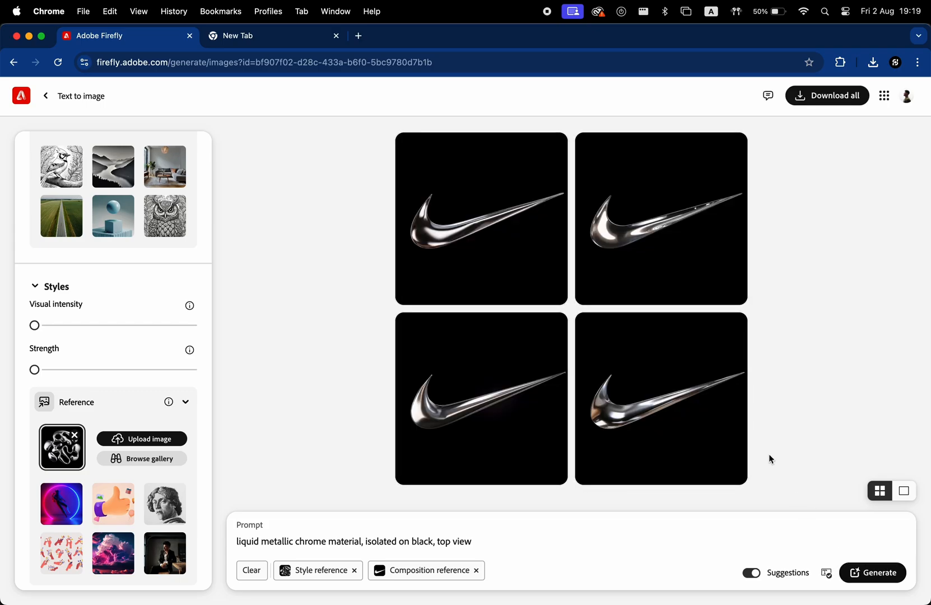
click(872, 572)
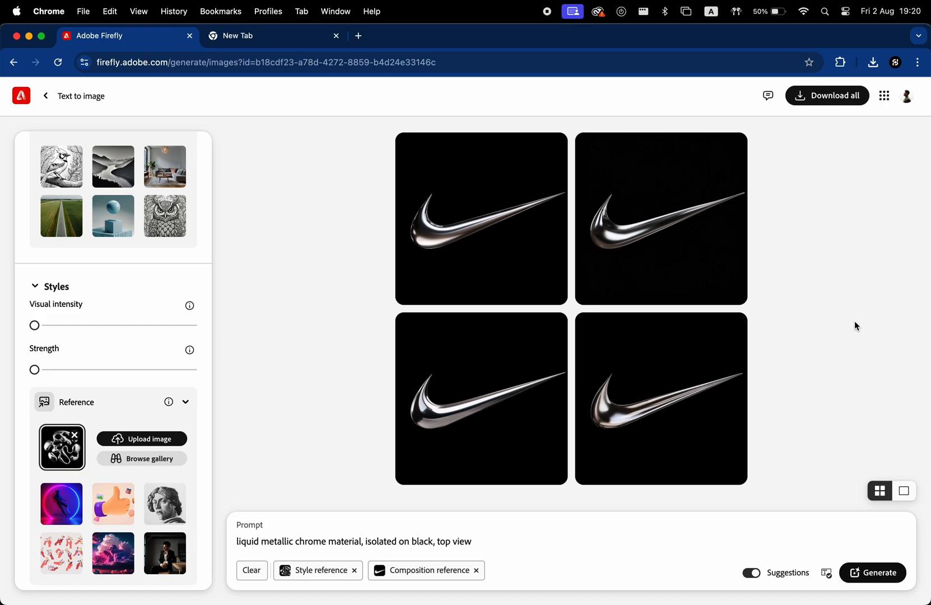
mouse_move(527, 256)
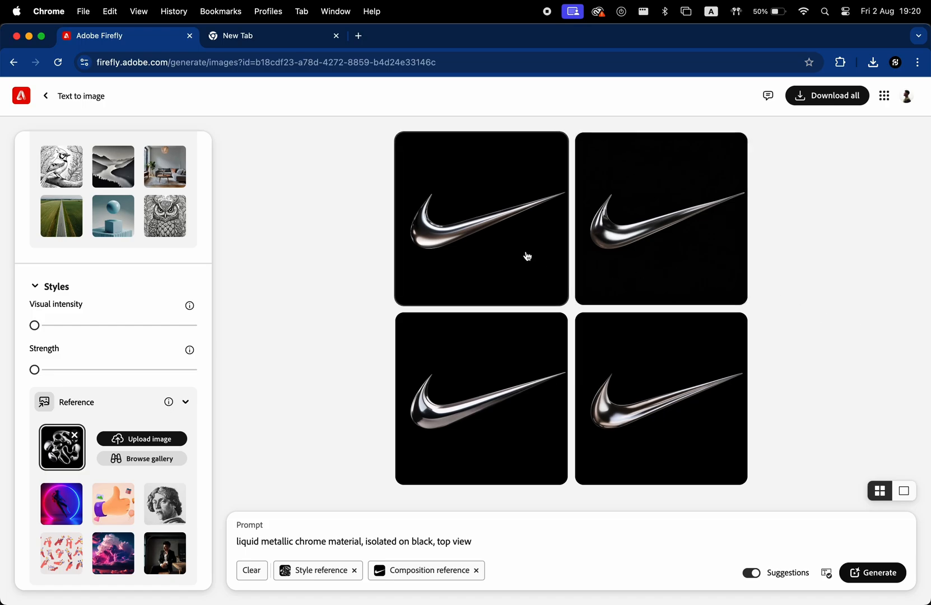
click(481, 218)
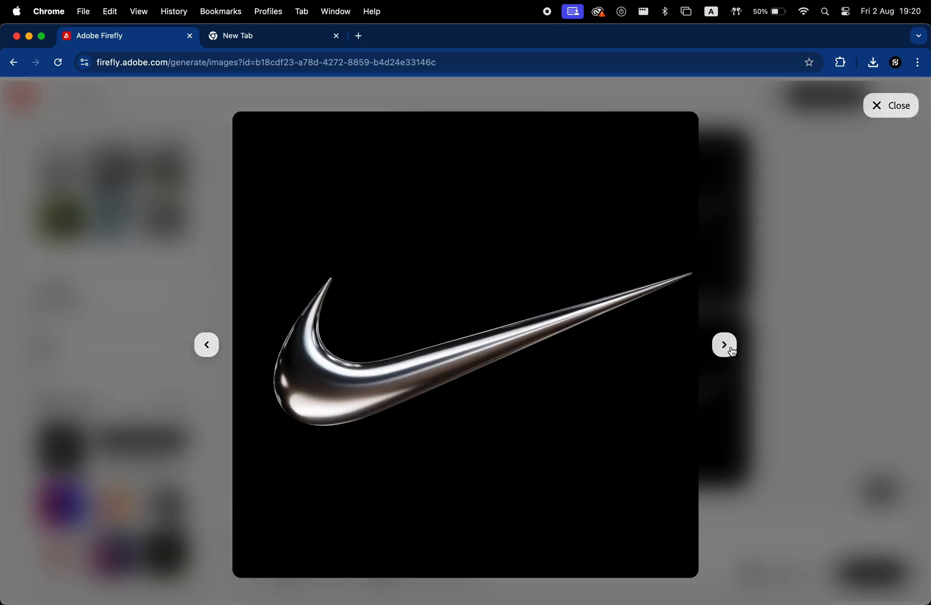
Step: Browse three more enlarged variations, ending on a chrome geometric emblem
click(724, 344)
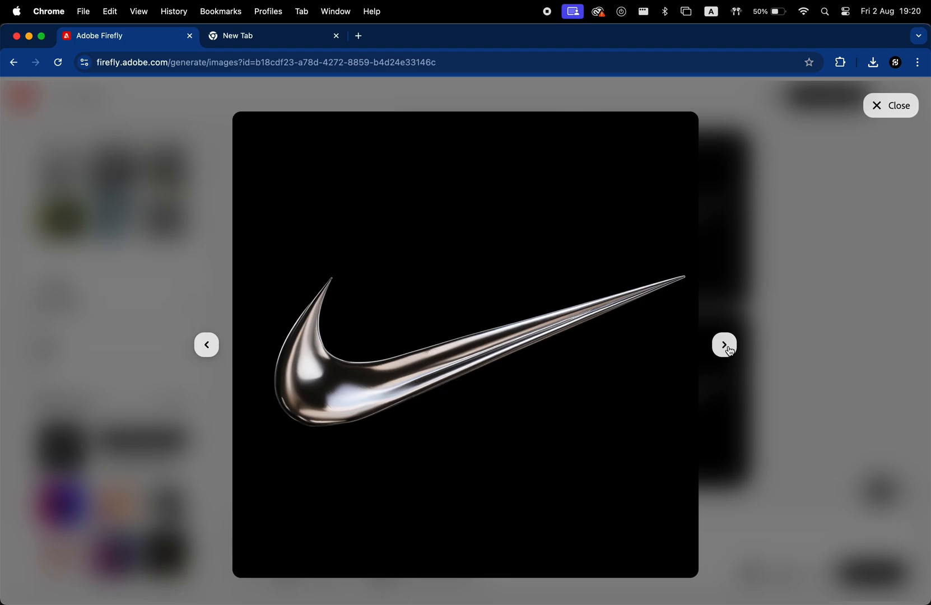
click(723, 345)
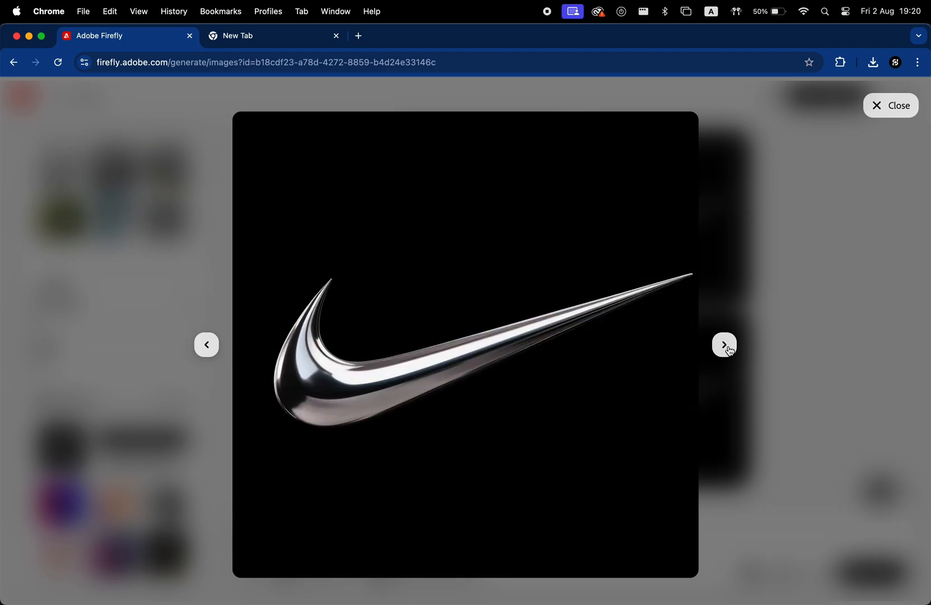
click(723, 345)
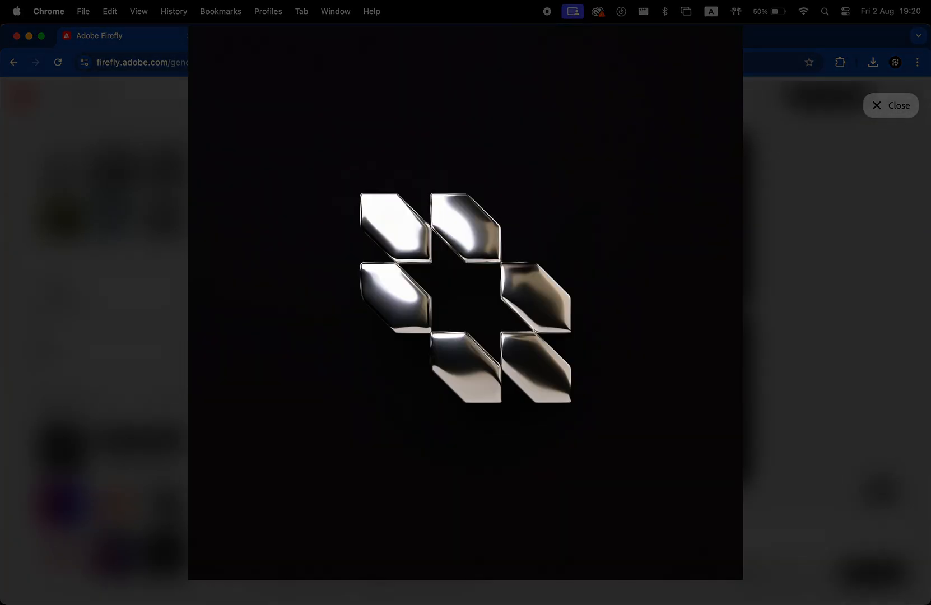